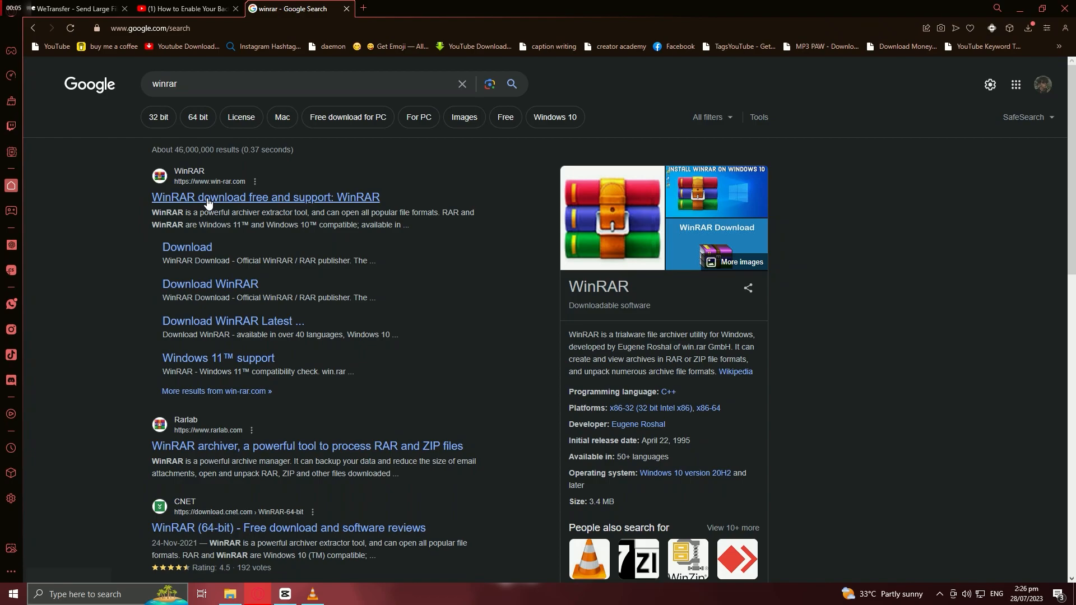
Go to WinRAR's official download and support site from the 'winrar' results
left_click(266, 196)
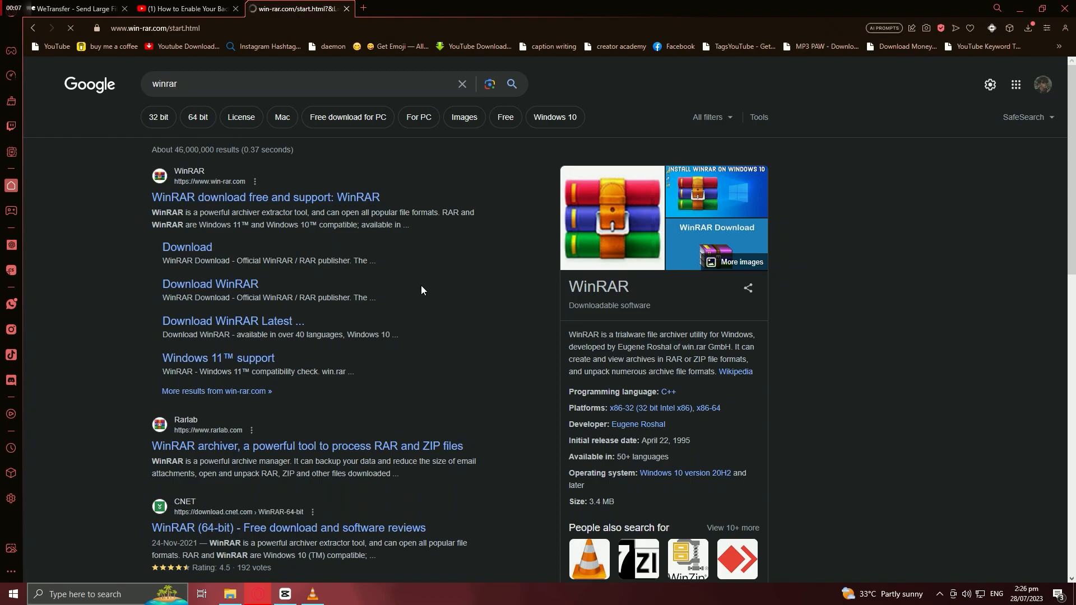
left_click(266, 198)
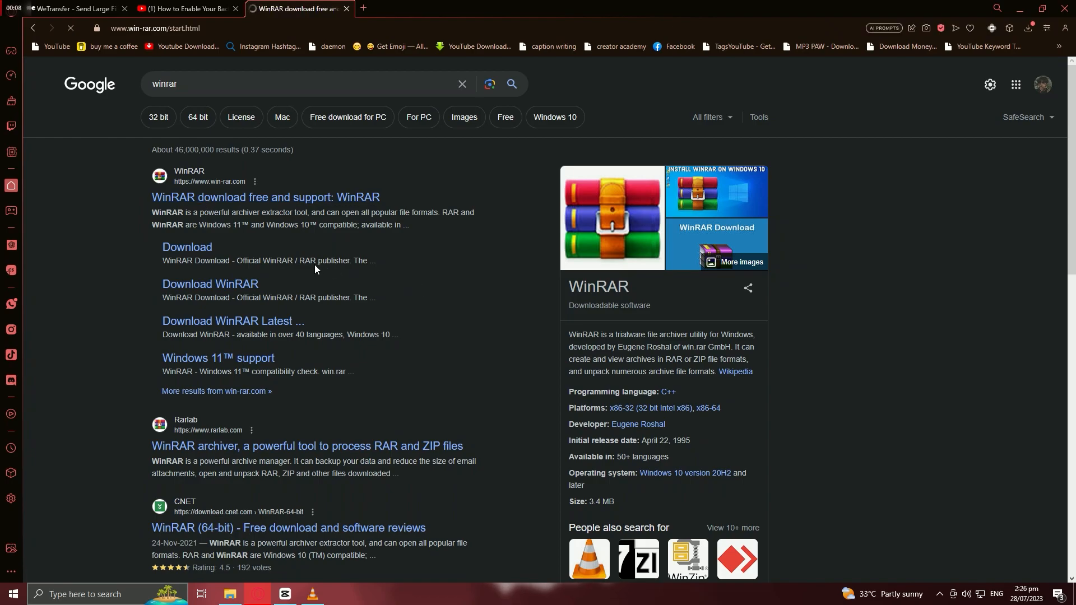
left_click(267, 198)
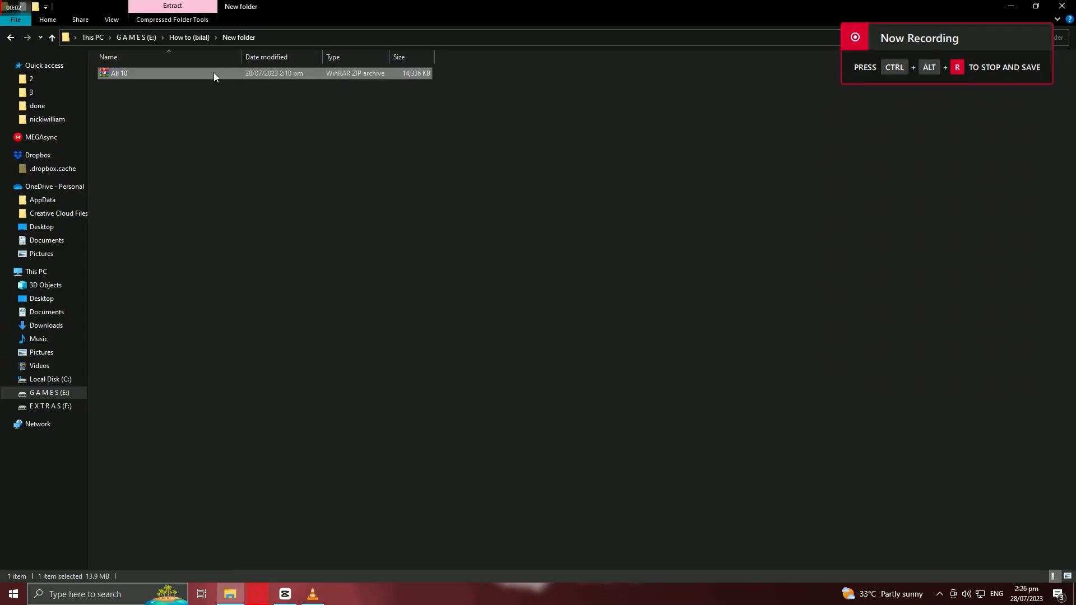
mouse_move(298, 76)
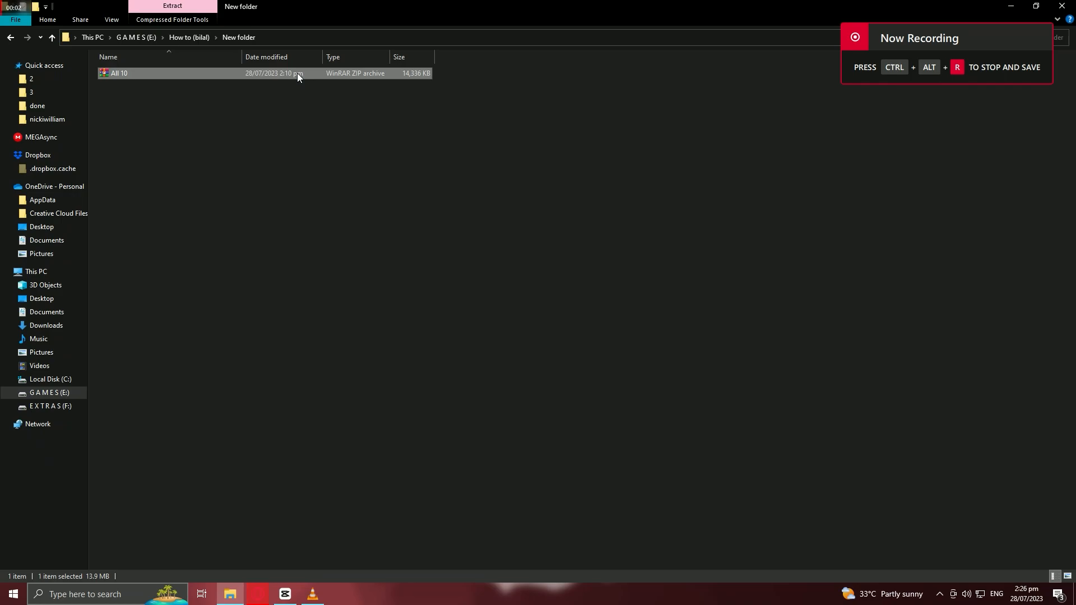
mouse_move(177, 73)
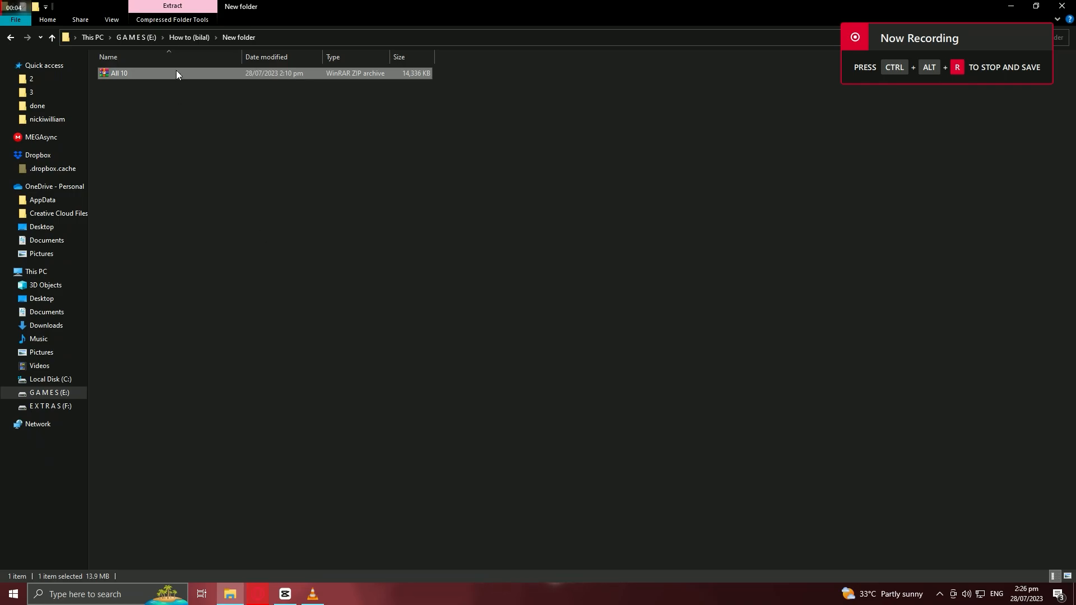
right_click(118, 73)
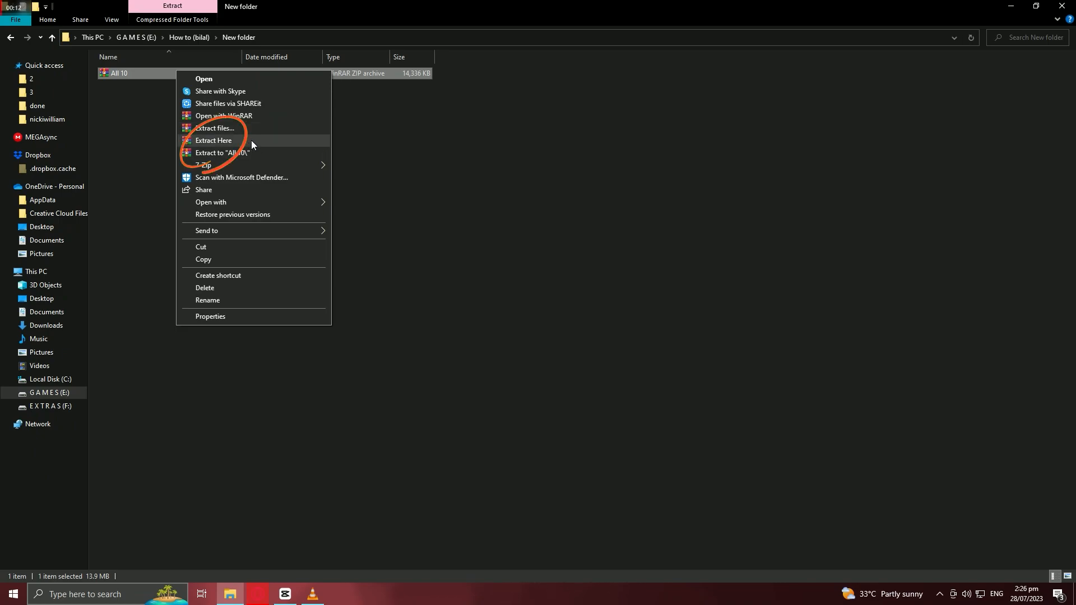
mouse_move(217, 142)
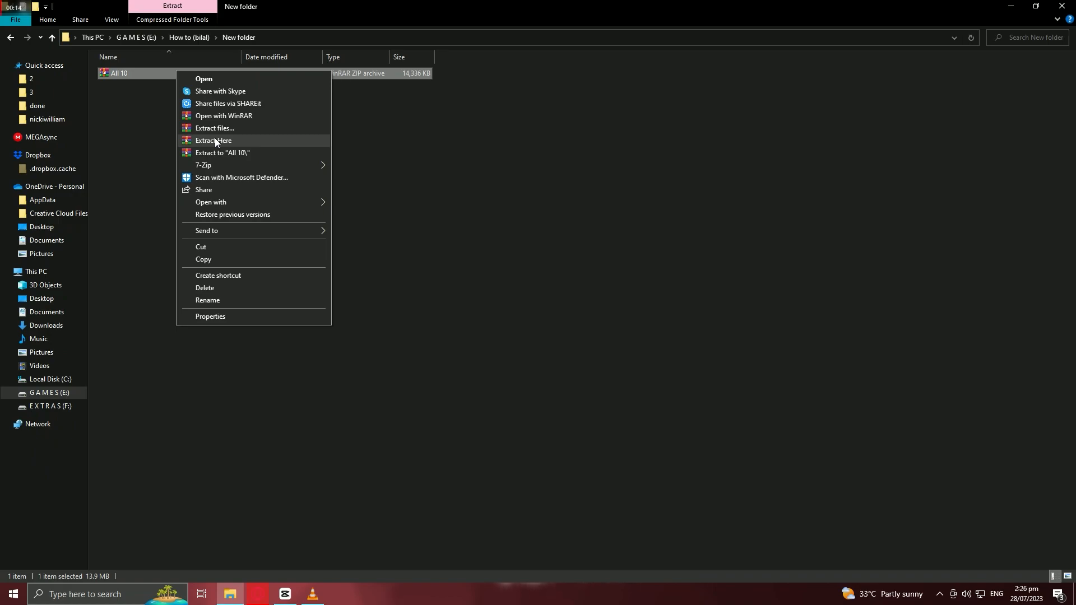
Extract the All 10 archive here so its ten video files appear beside it
left_click(213, 141)
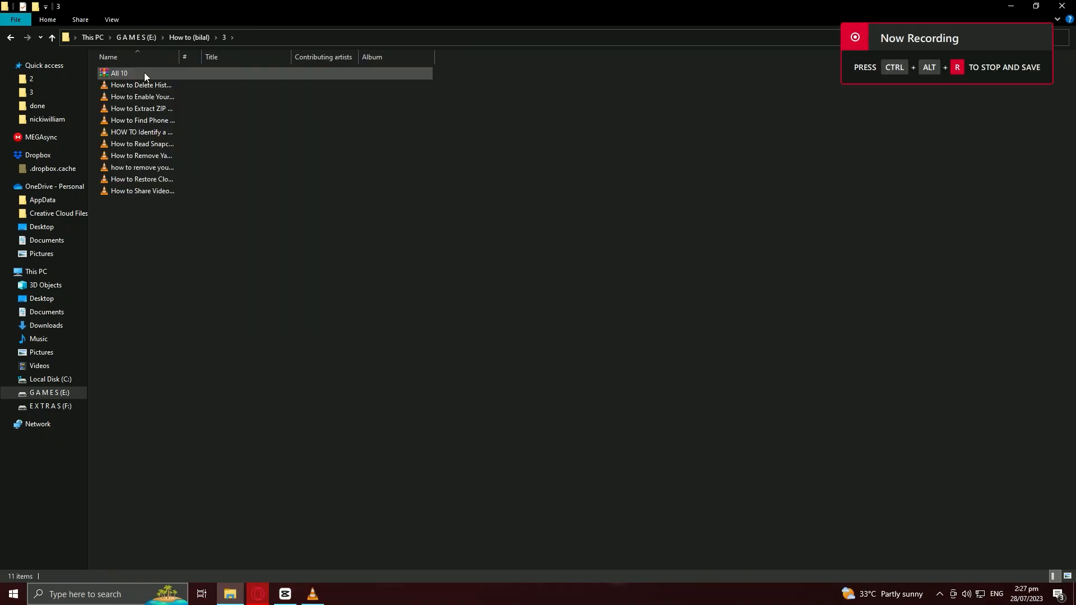
Choose Extract files... on the All 10 archive to reach its extraction path and options
right_click(145, 76)
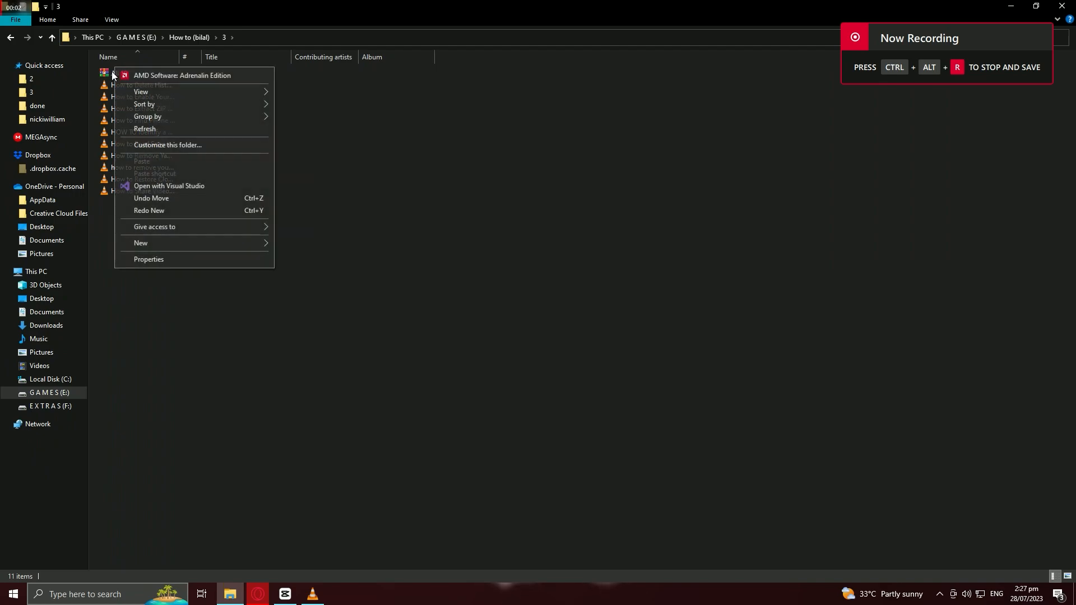
right_click(120, 73)
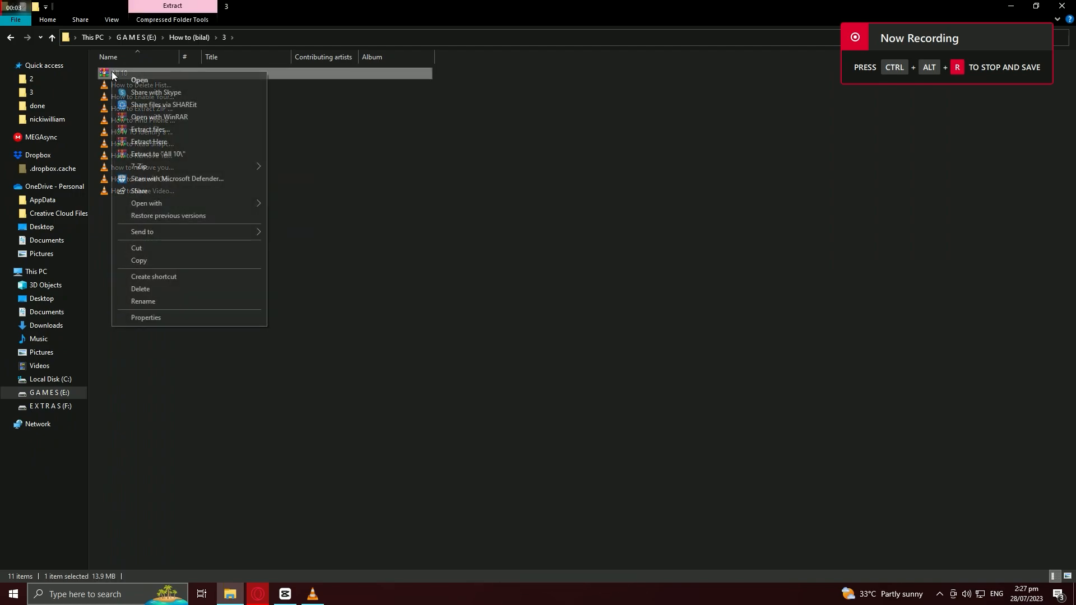
mouse_move(173, 158)
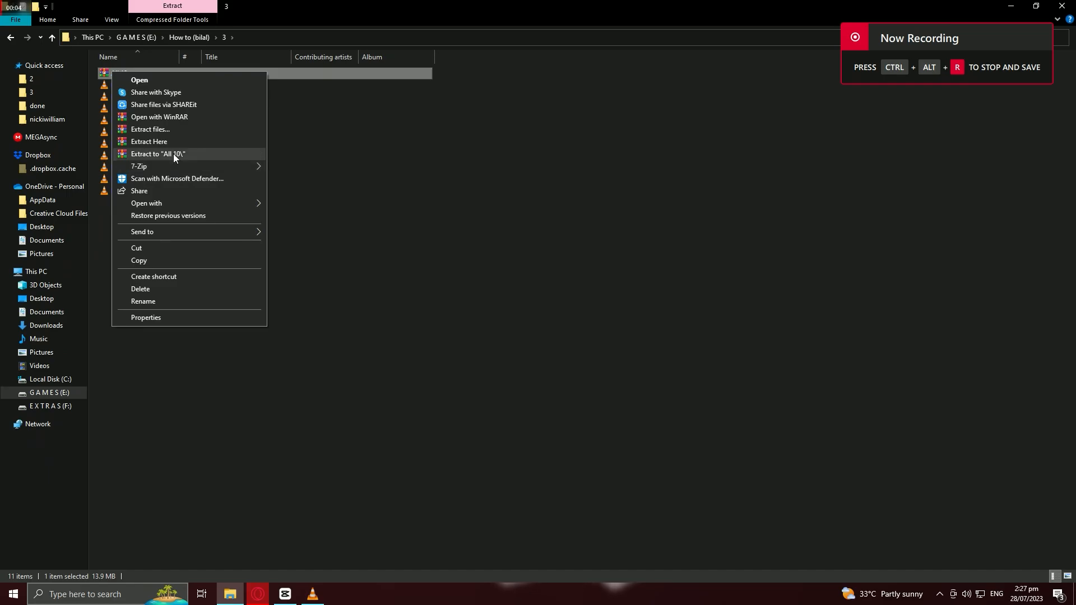
left_click(158, 153)
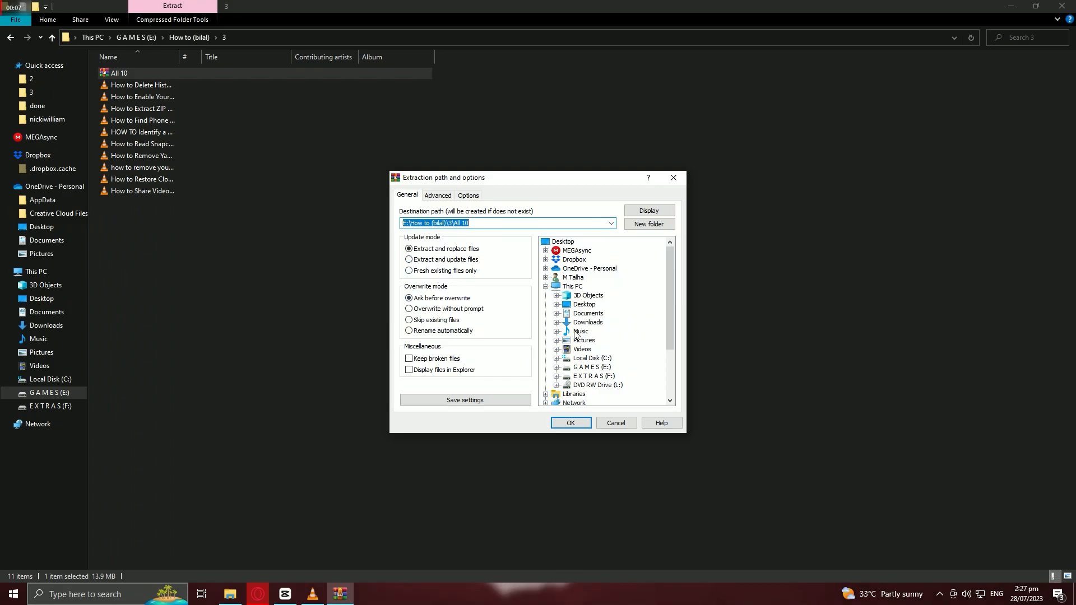
Select G A M E S (E:) as the extraction destination for the All 10 archive
scroll("down", 3)
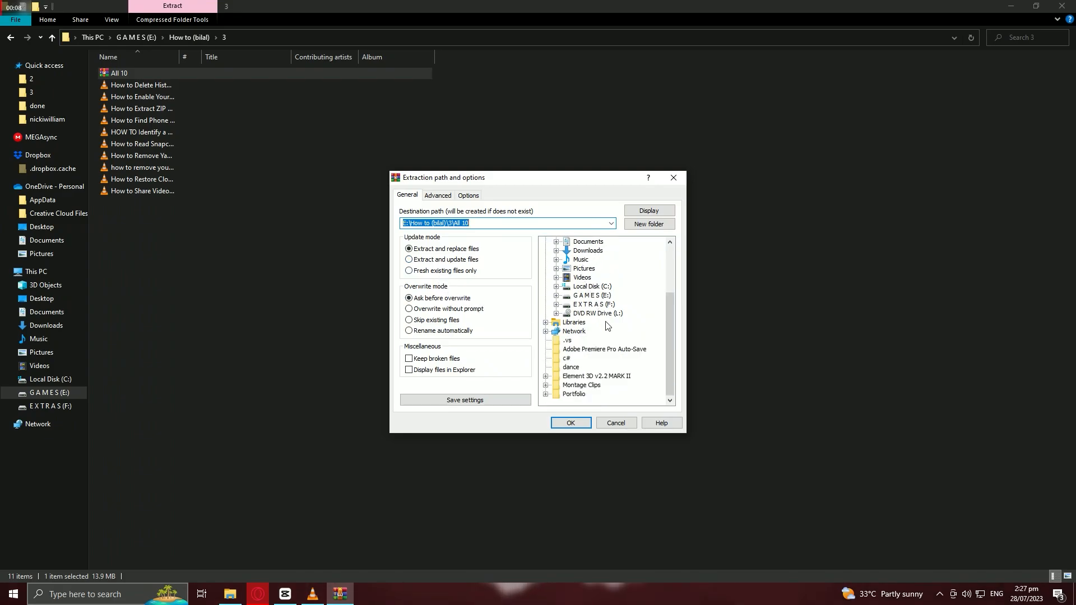
left_click(590, 295)
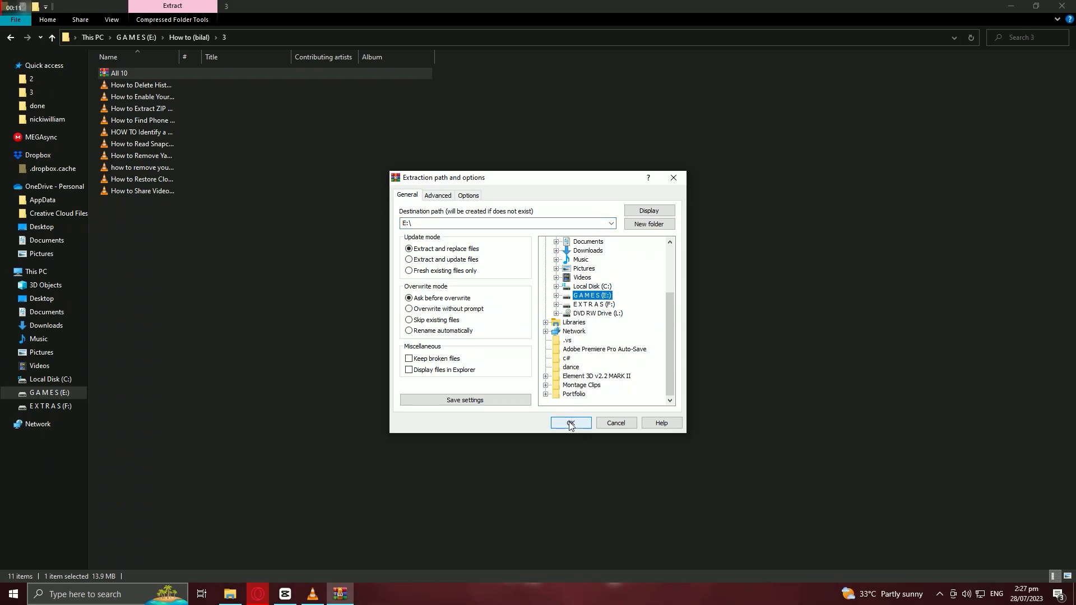
mouse_move(699, 223)
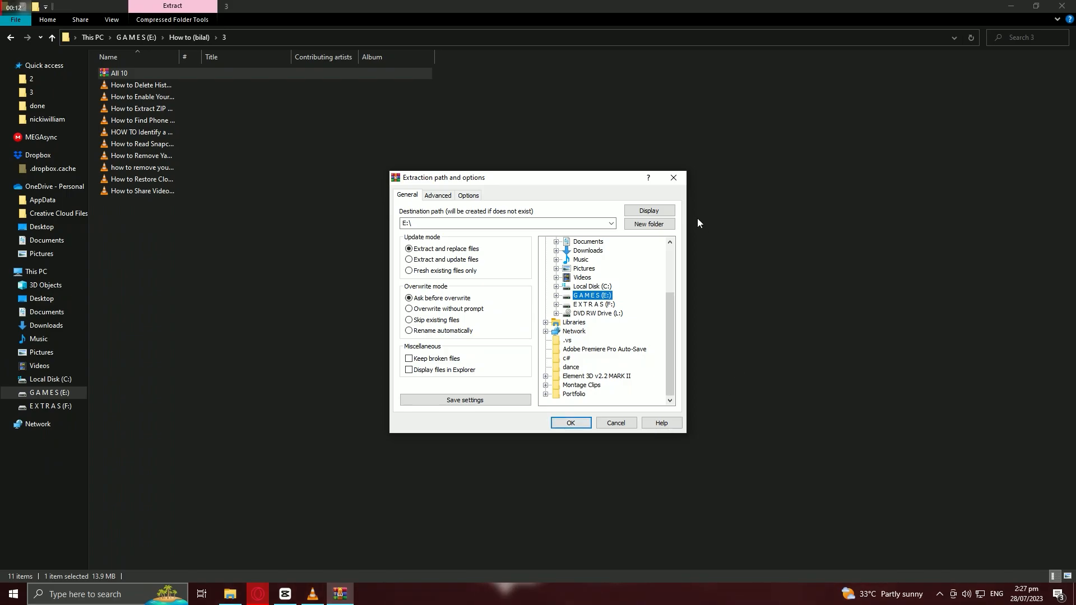
mouse_move(694, 208)
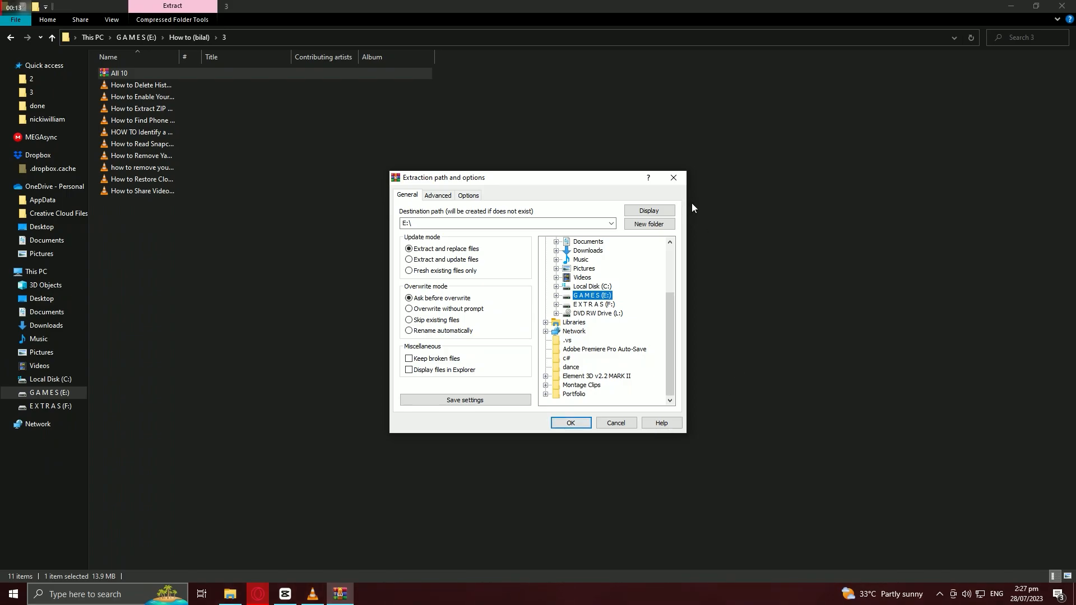